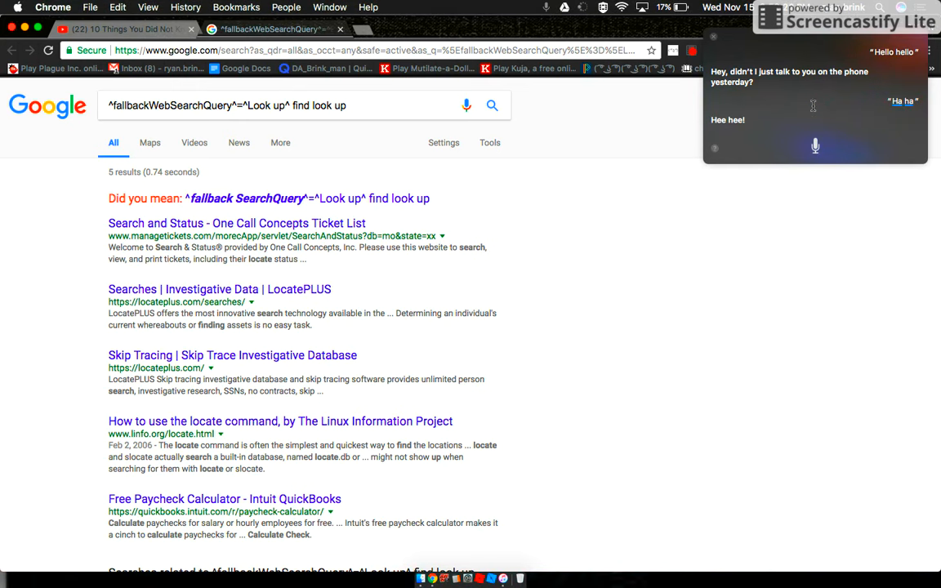
mouse_move(815, 147)
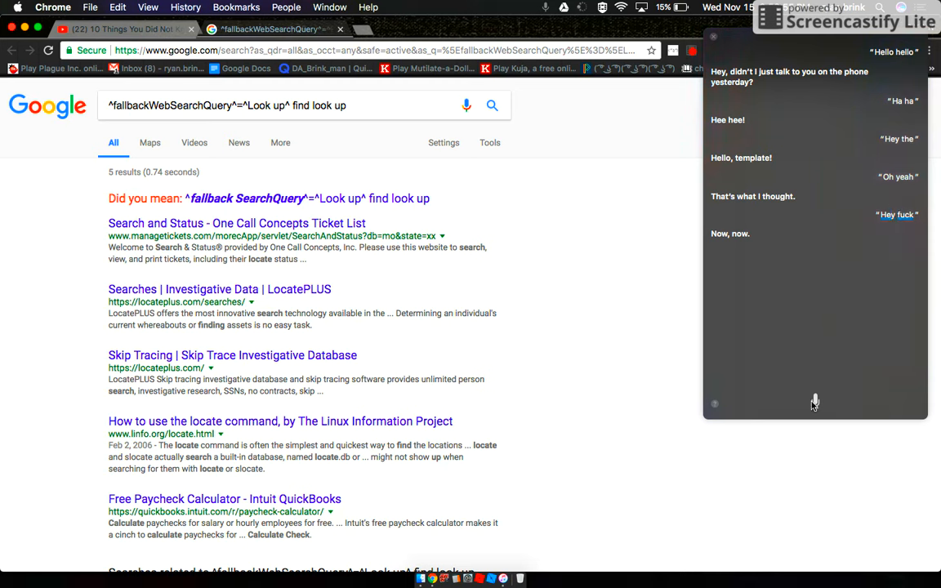
Speak a long rambling request about Trump and Kim Jong-un and get Siri's website results
left_click(814, 402)
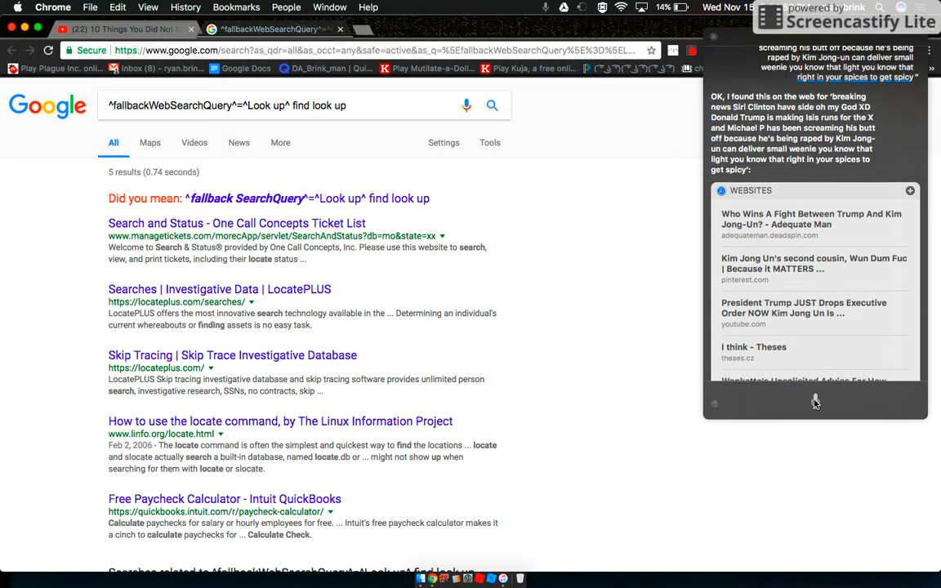
Review the remaining web results, then ask Siri to look up "The Brink", getting iTunes Store episodes
scroll("down", 3)
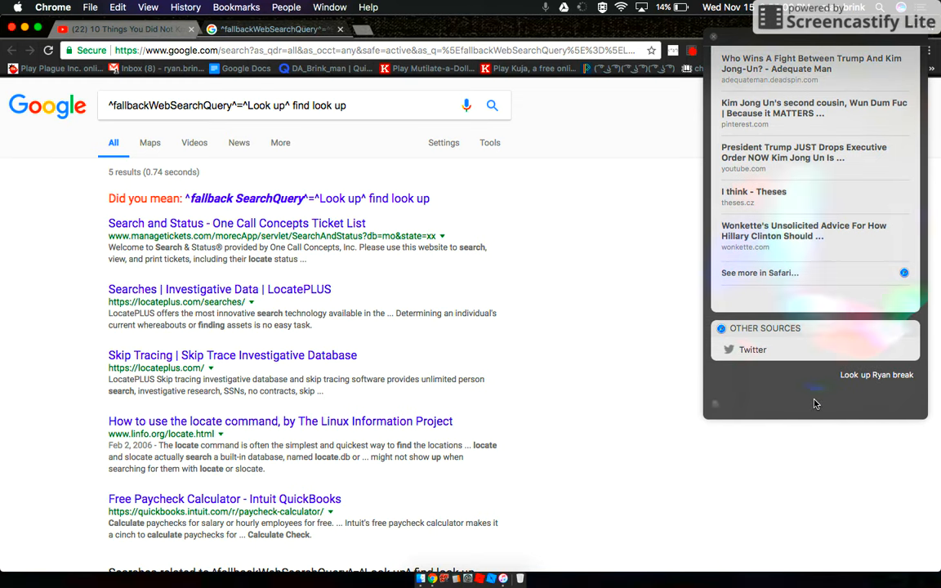
left_click(876, 375)
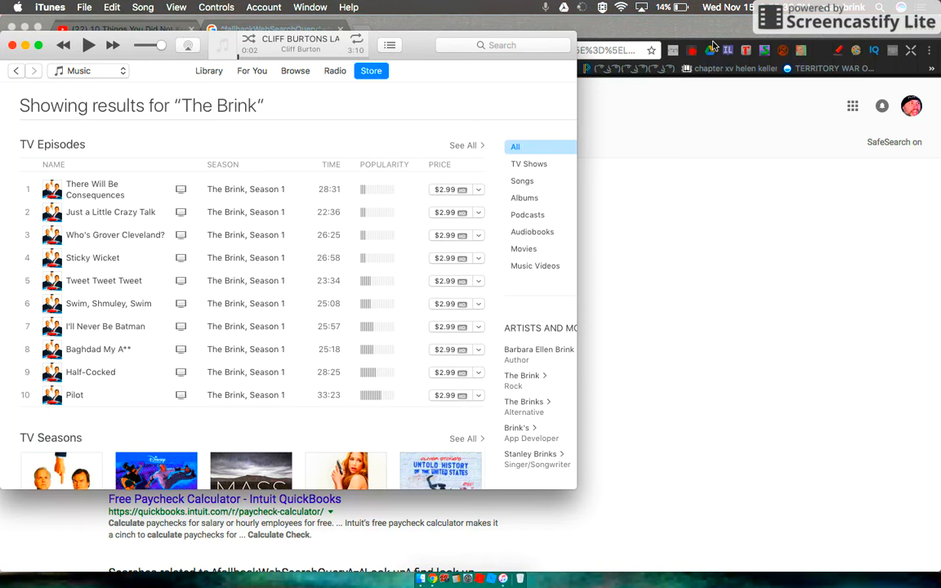
mouse_move(837, 45)
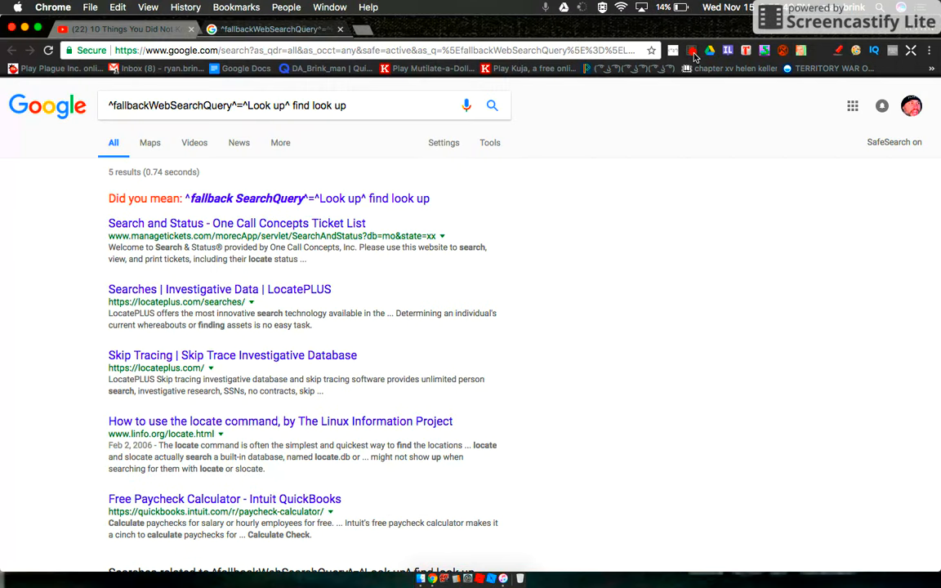
left_click(691, 51)
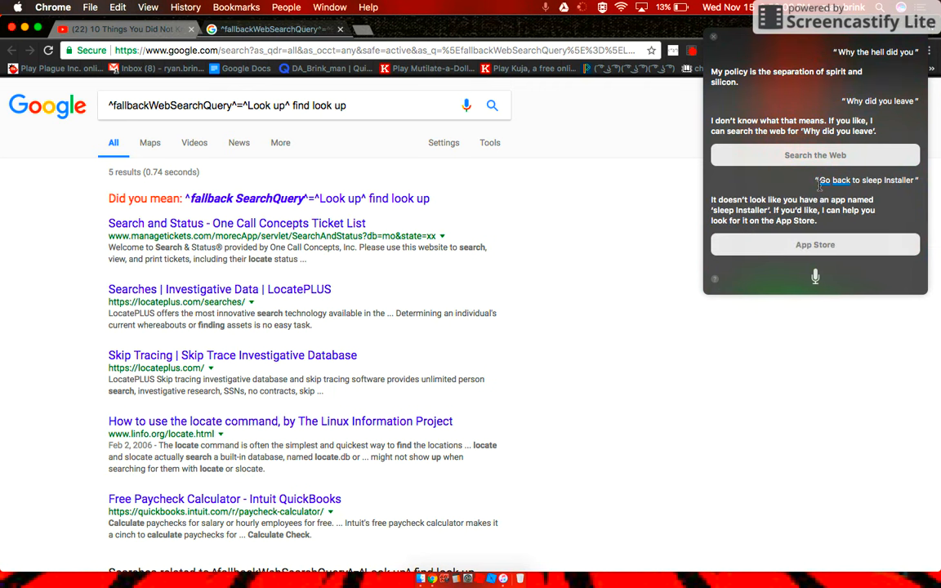
mouse_move(826, 268)
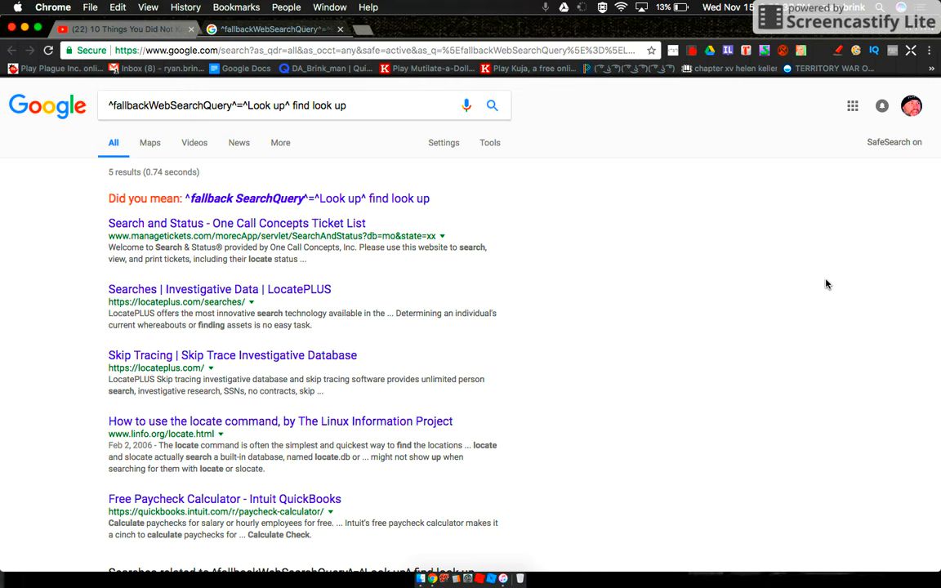
mouse_move(716, 104)
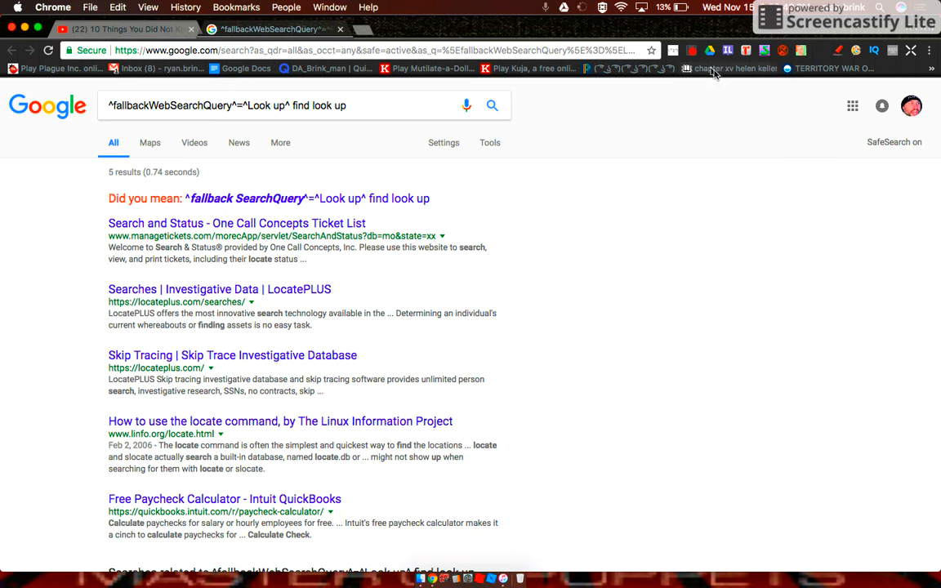
left_click(691, 51)
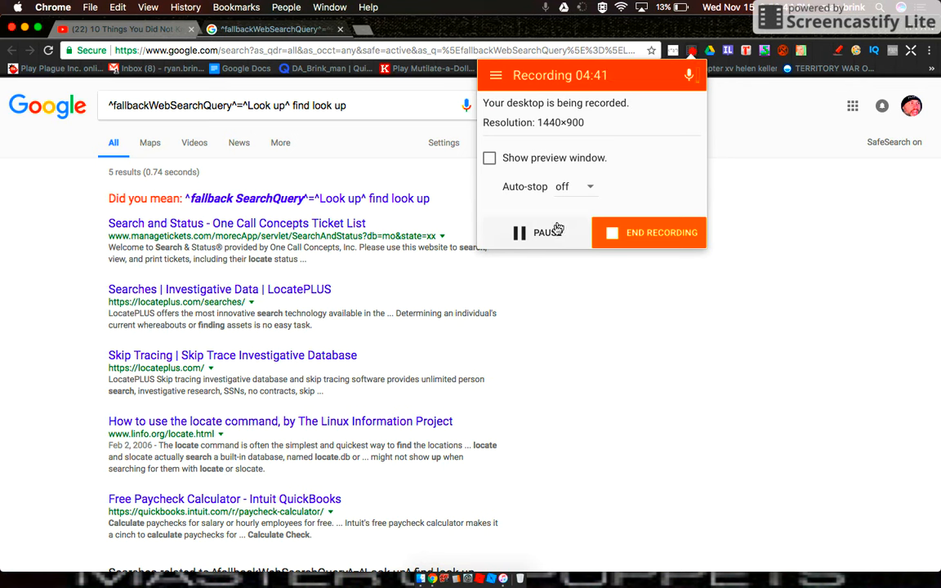
left_click(574, 186)
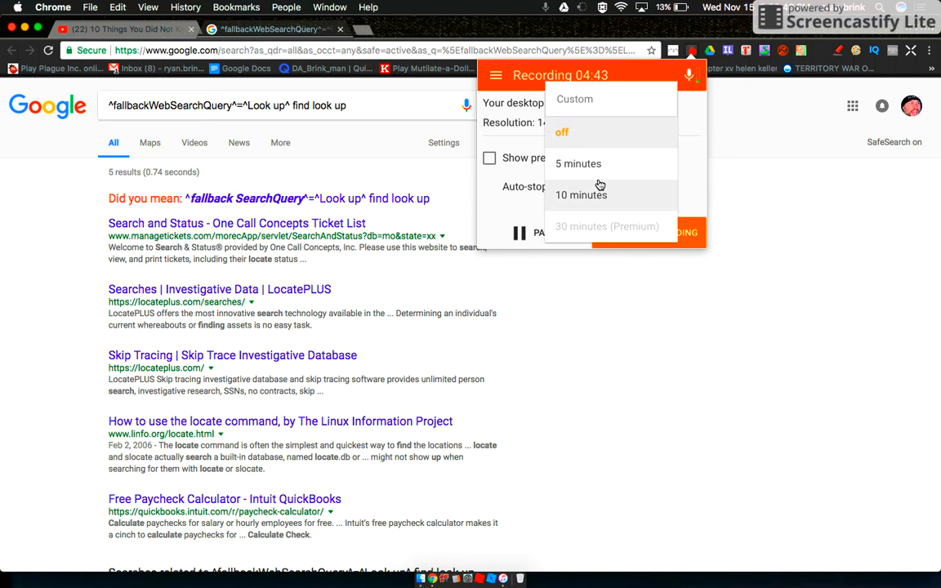
mouse_move(598, 226)
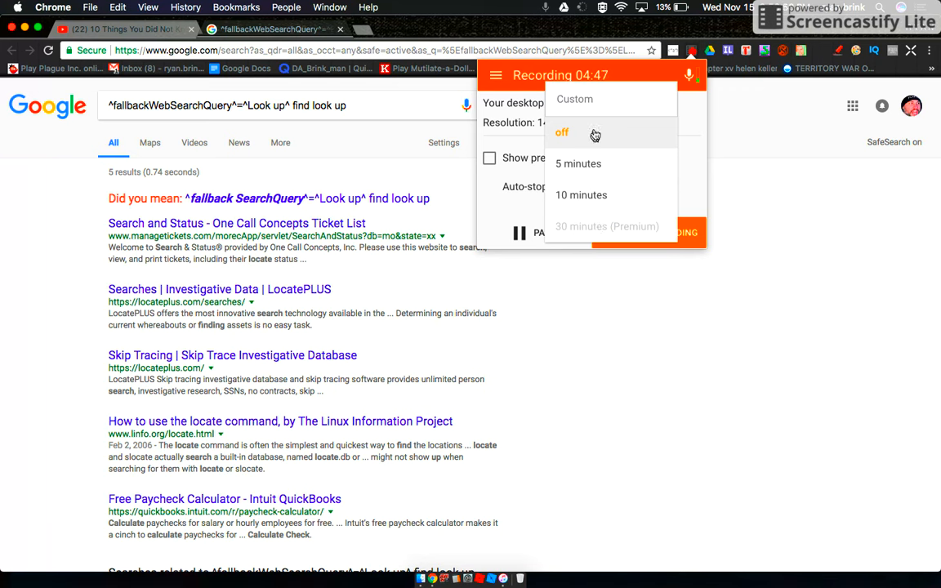
left_click(561, 133)
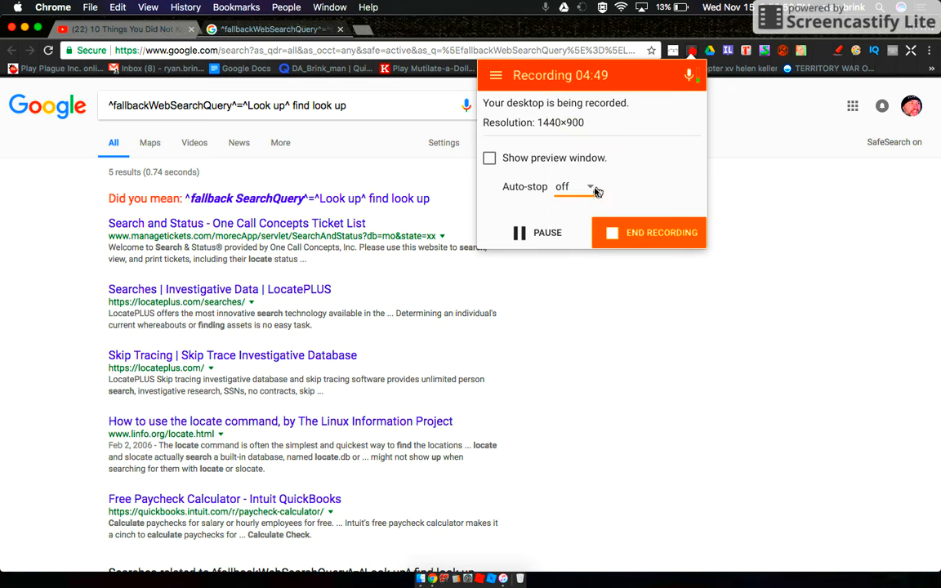
left_click(648, 232)
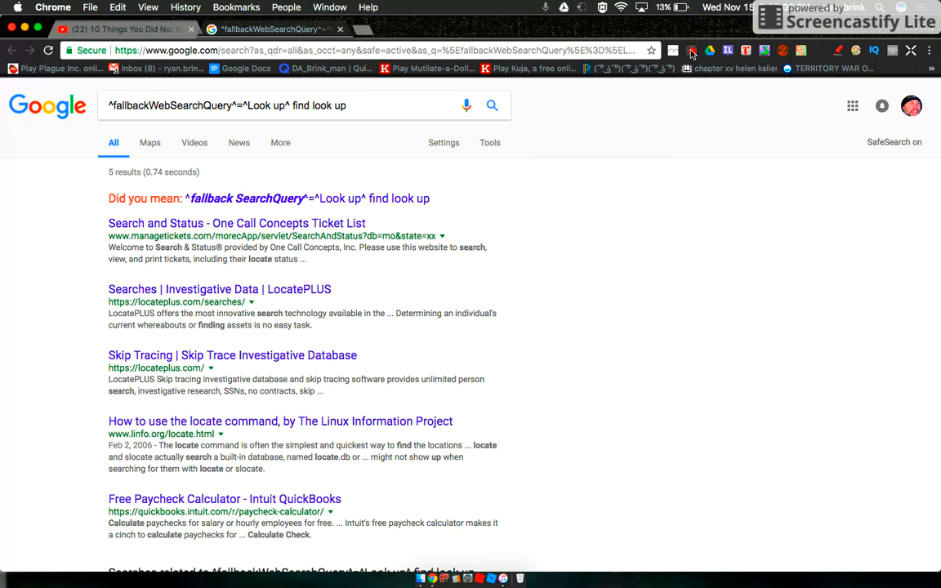
left_click(692, 51)
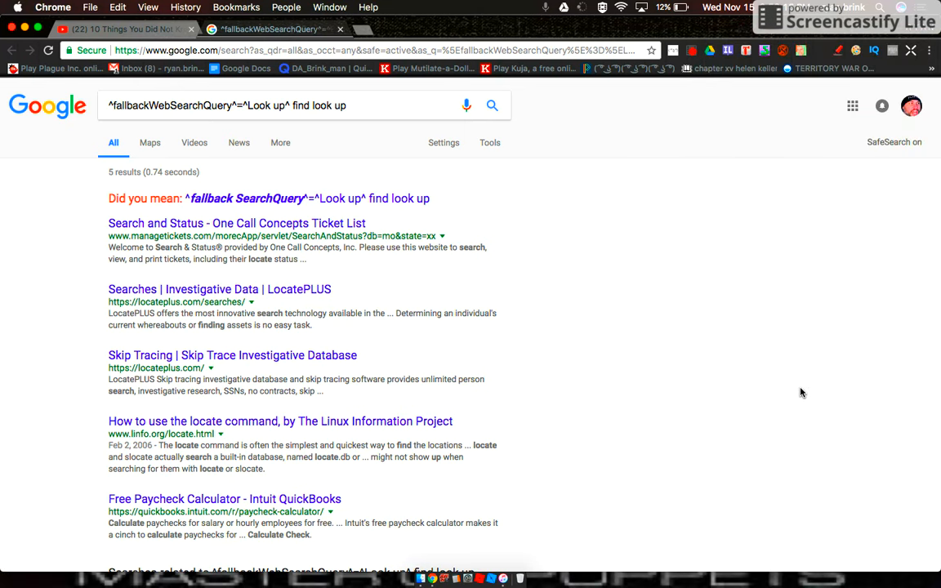
mouse_move(639, 79)
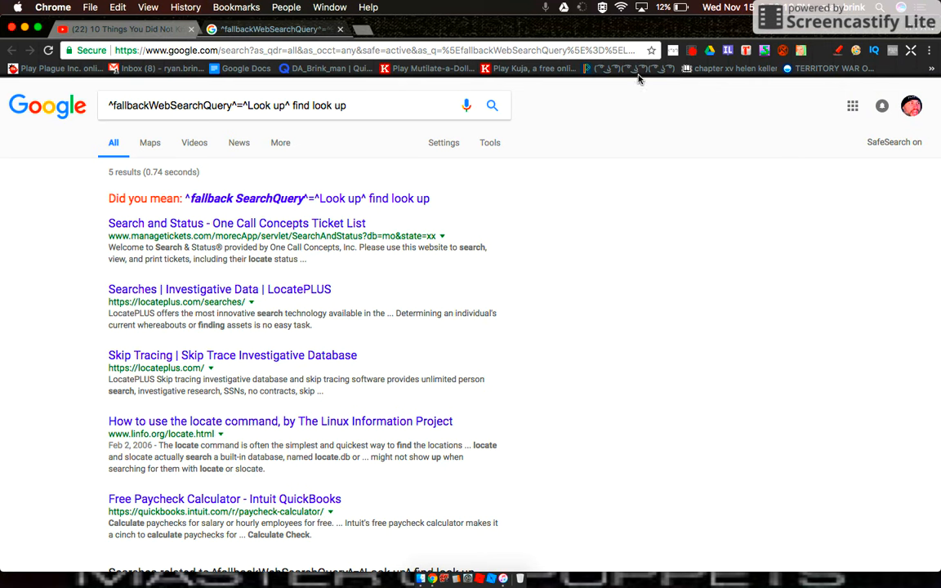